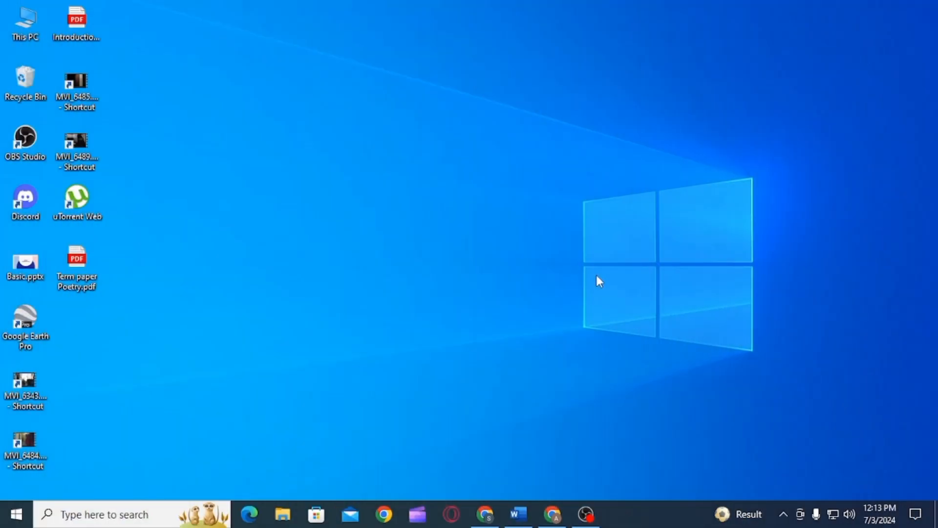
{"action": "mouse_move", "coordinate": [618, 262]}
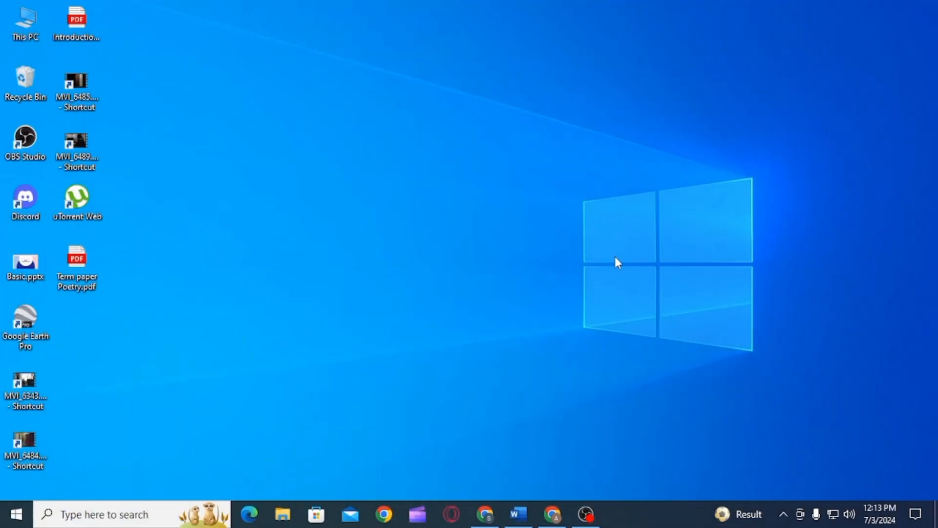
{"action": "mouse_move", "coordinate": [592, 392]}
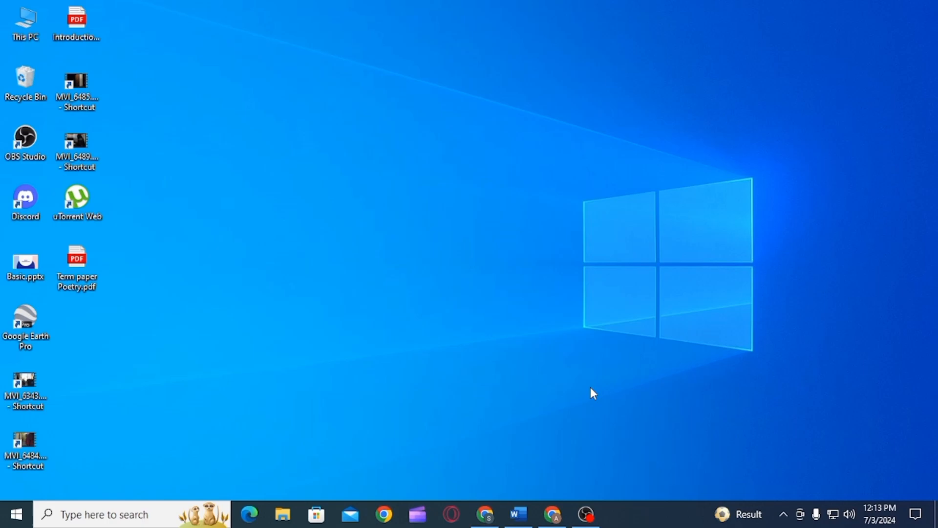
Step: Load geico.com/virtualassistant and scroll down to the 'Contact a Live Agent' card
{"action": "left_click", "coordinate": [552, 514]}
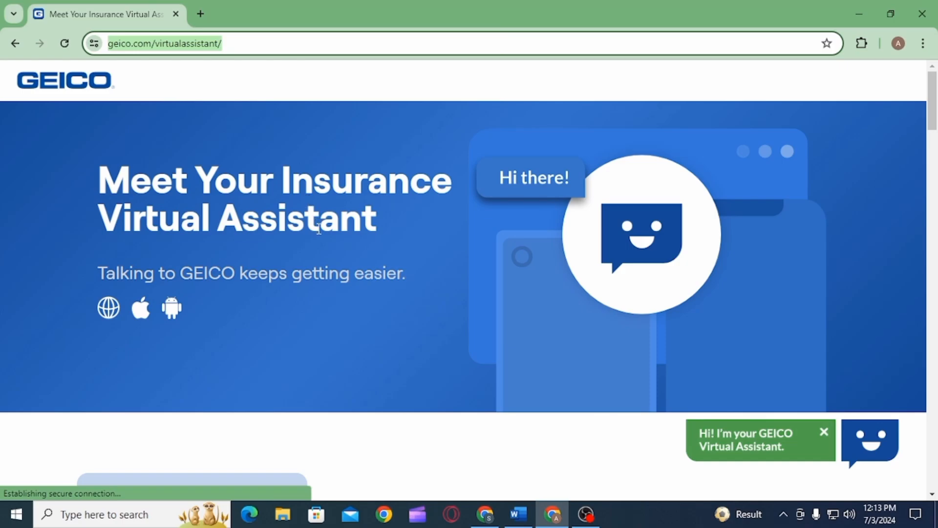
{"action": "mouse_move", "coordinate": [458, 362]}
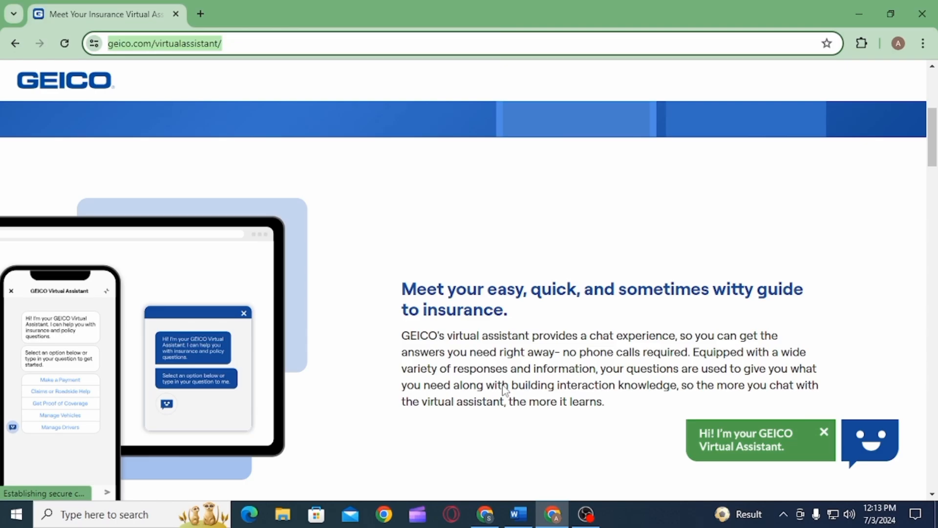
{"action": "scroll", "scroll_direction": "down", "scroll_amount": 3}
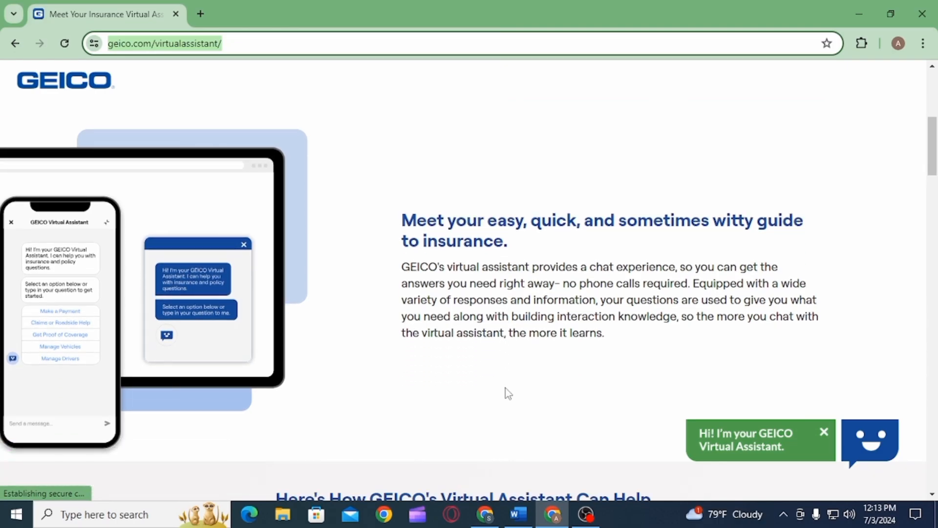
{"action": "scroll", "scroll_direction": "down", "scroll_amount": 3}
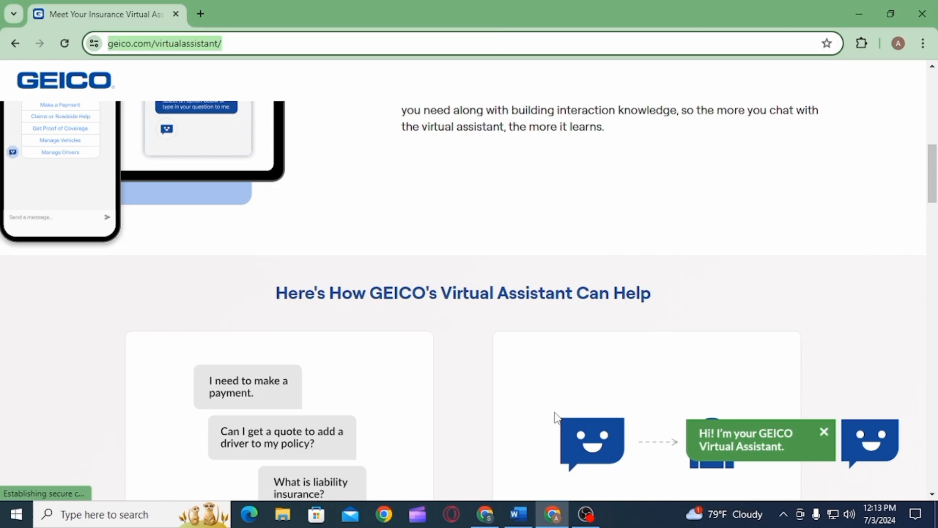
{"action": "scroll", "scroll_direction": "down", "scroll_amount": 3}
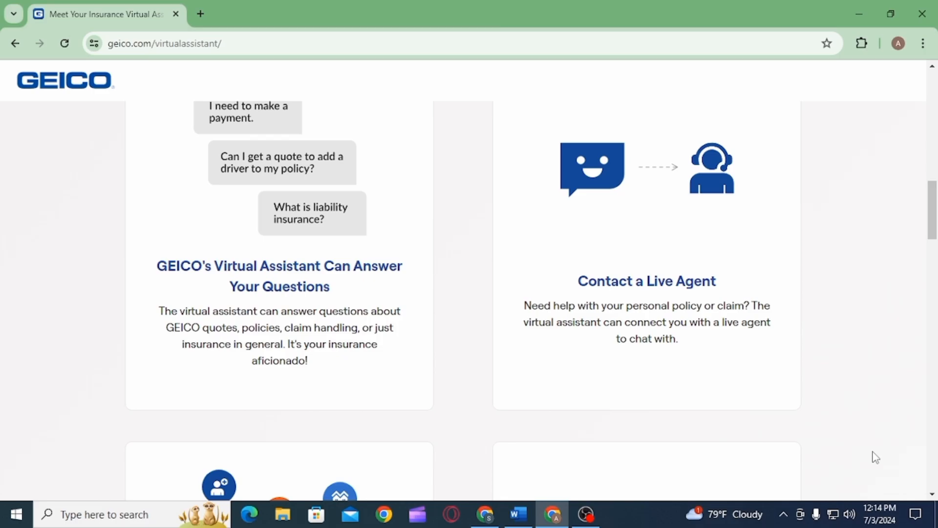
{"action": "mouse_move", "coordinate": [707, 436]}
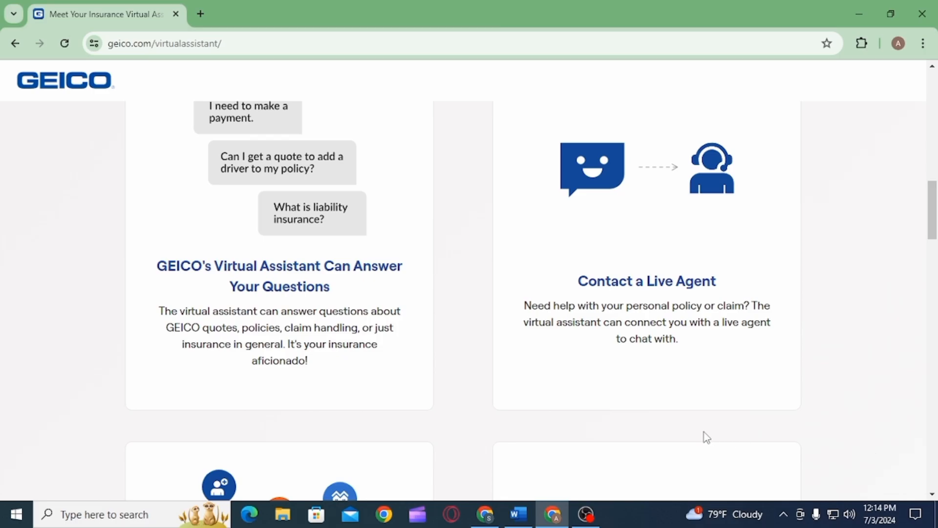
{"action": "scroll", "scroll_direction": "down", "scroll_amount": 3}
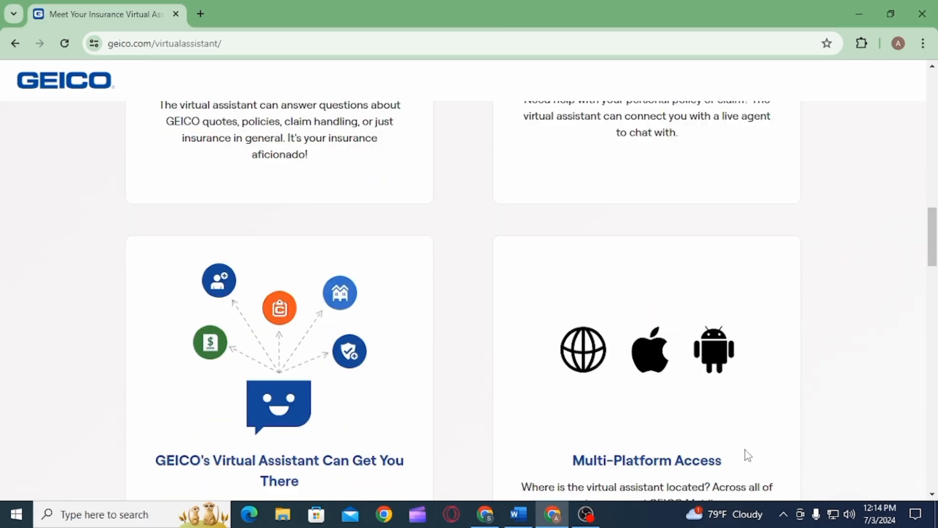
{"action": "scroll", "scroll_direction": "down", "scroll_amount": 3}
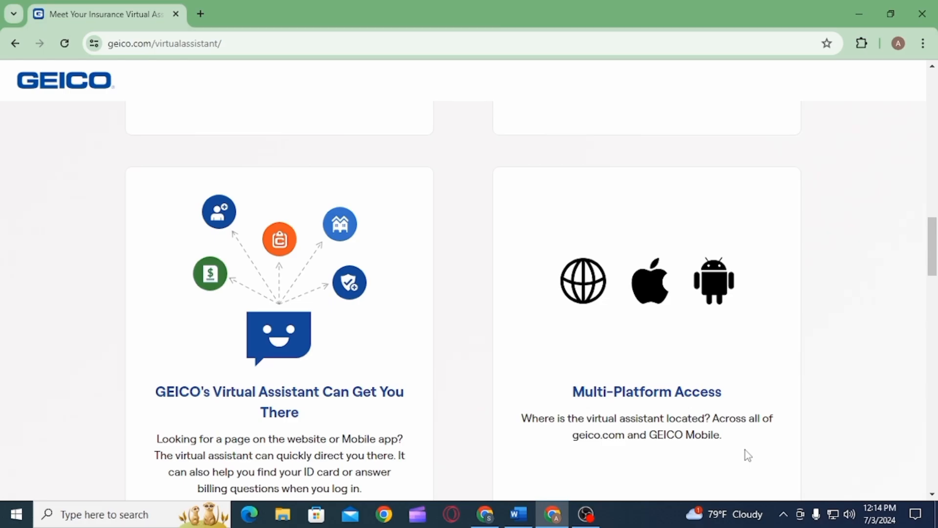
{"action": "scroll", "scroll_direction": "down", "scroll_amount": 3}
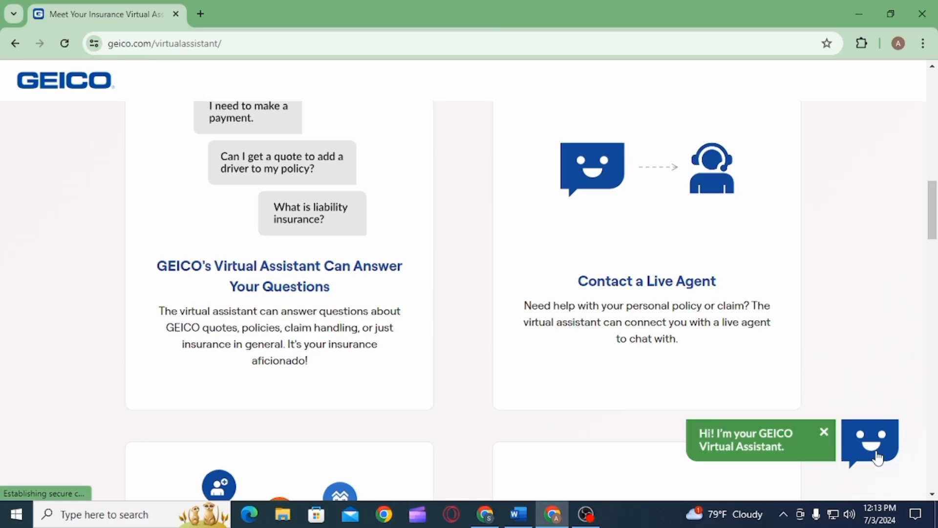
{"action": "scroll", "scroll_direction": "down", "scroll_amount": 3}
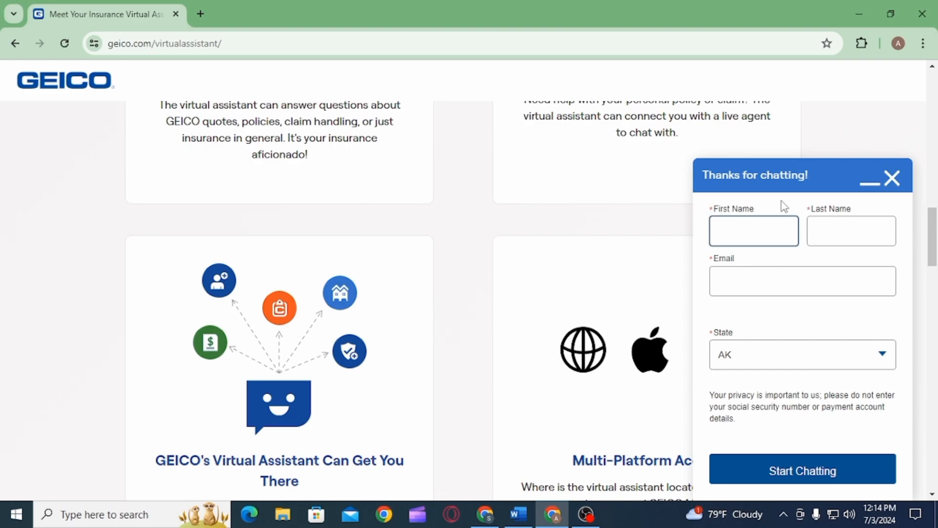
{"action": "type", "text": "A"}
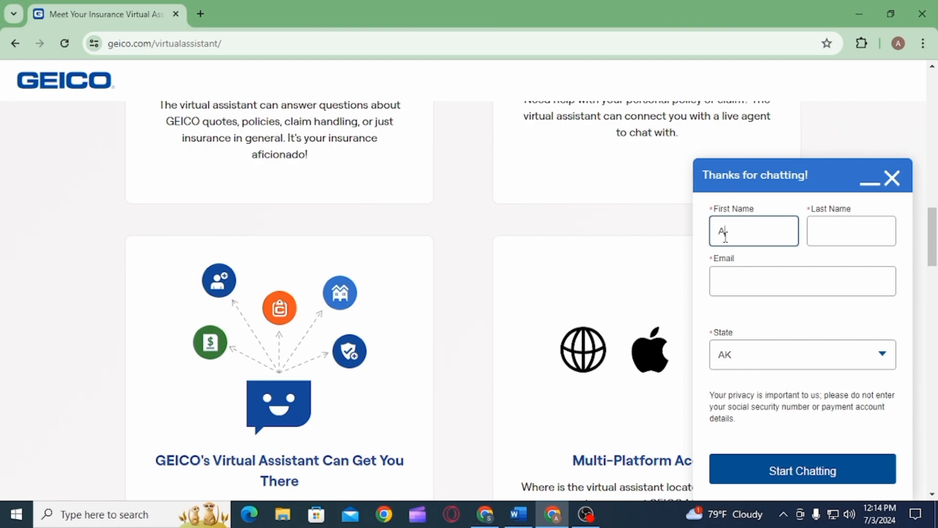
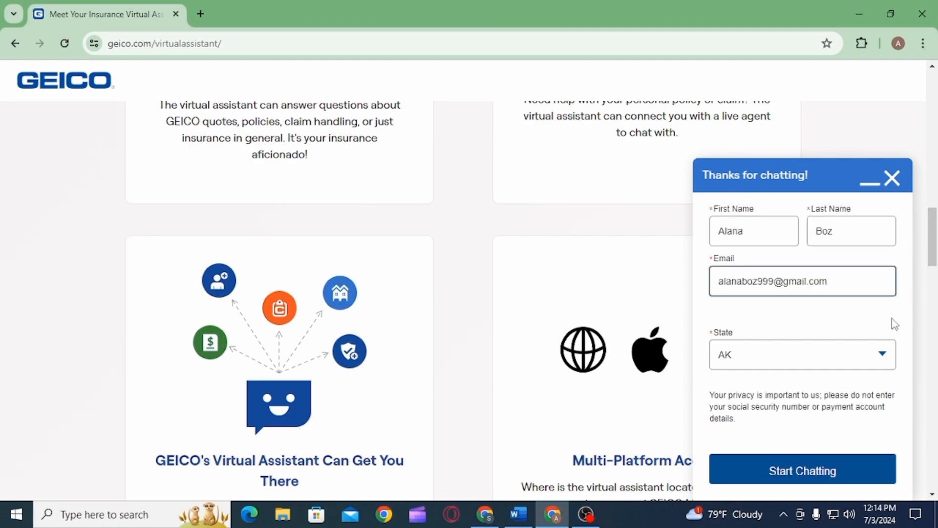
{"action": "left_click", "coordinate": [801, 354]}
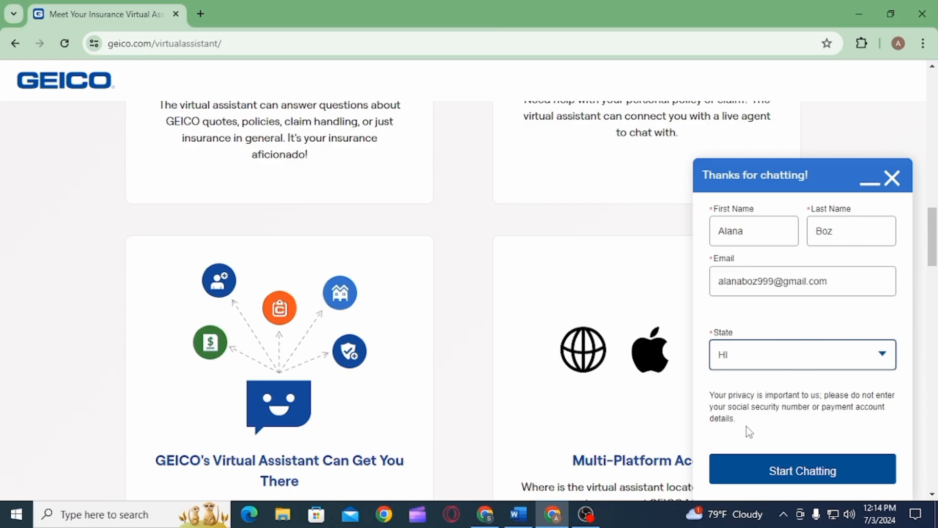
{"action": "left_click", "coordinate": [801, 470]}
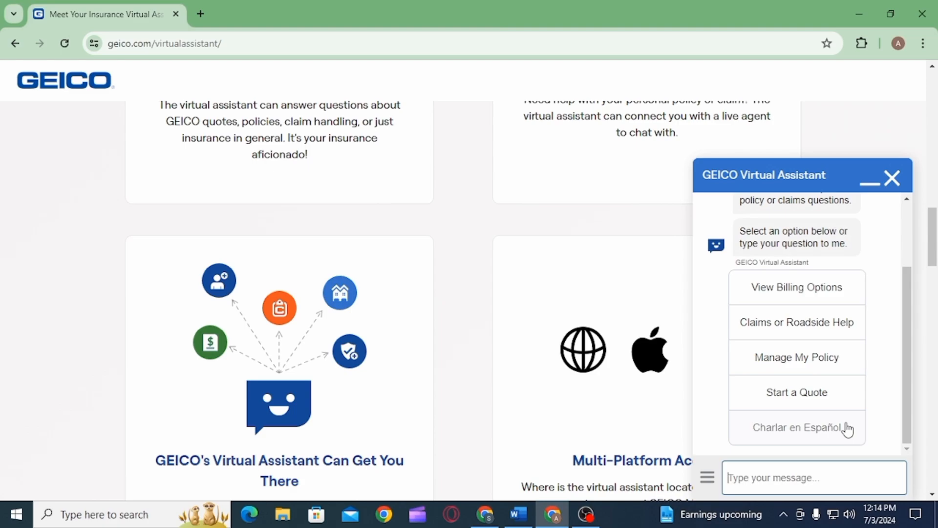
Step: Scroll the chat to see the assistant's greeting and billing, claims, policy and quote options
{"action": "scroll", "scroll_direction": "down", "scroll_amount": 3}
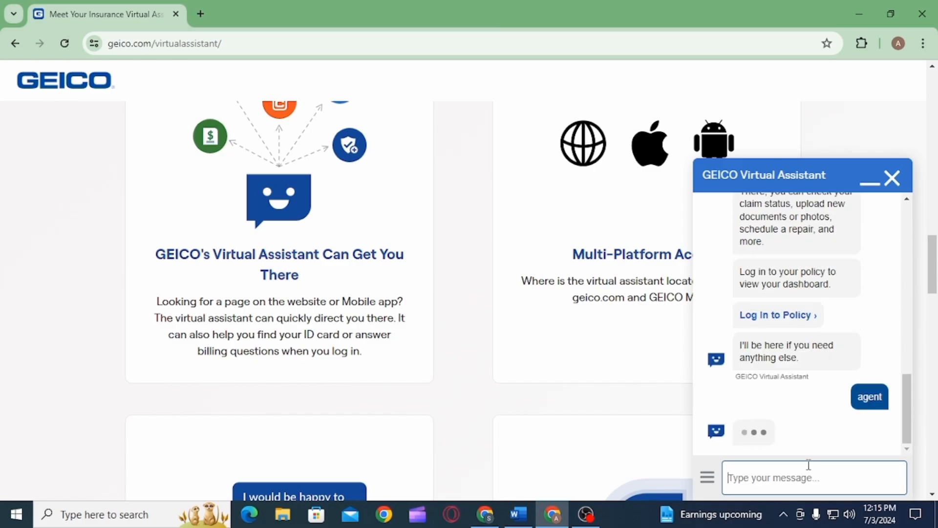
Step: Request an agent, choose Claim (New or Existing) then Vehicle-Related, and read the no-agents-available reply
{"action": "left_click", "coordinate": [869, 396]}
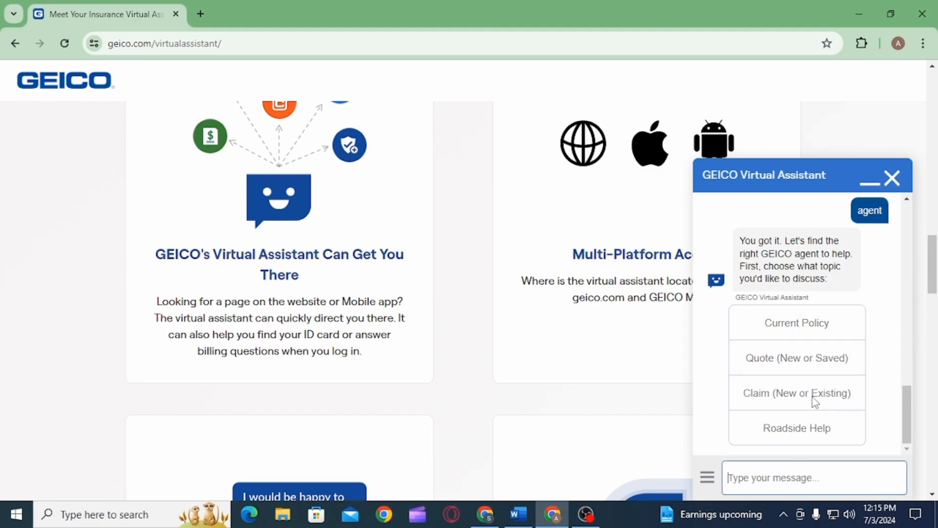
{"action": "left_click", "coordinate": [796, 393]}
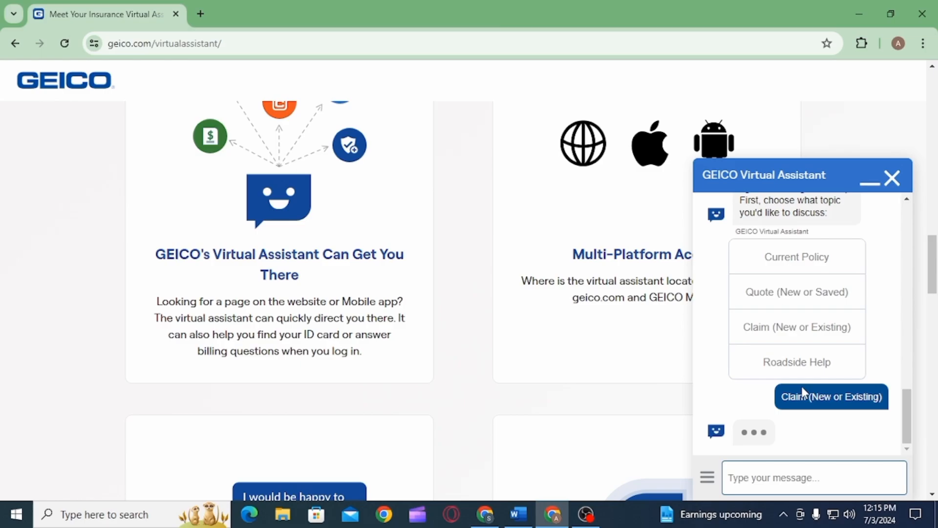
{"action": "left_click", "coordinate": [831, 395]}
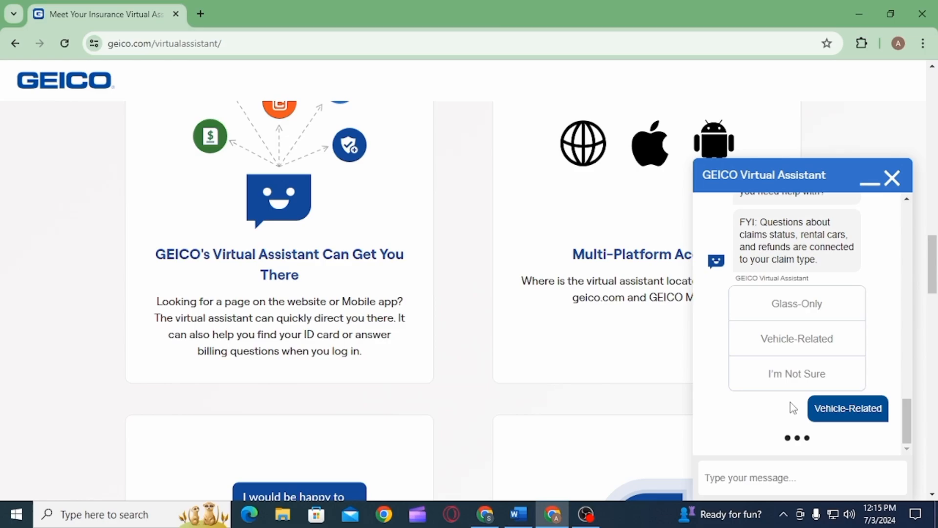
{"action": "left_click", "coordinate": [848, 409]}
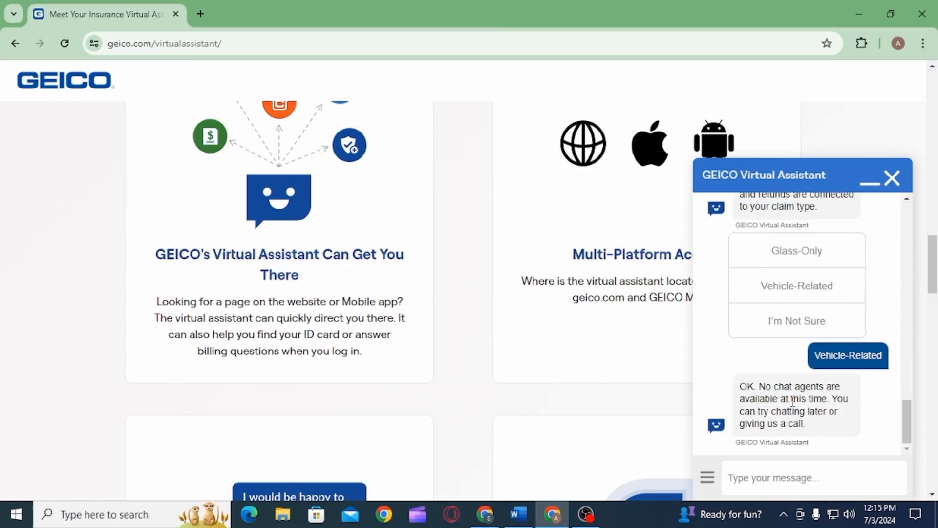
{"action": "scroll", "scroll_direction": "down", "scroll_amount": 3}
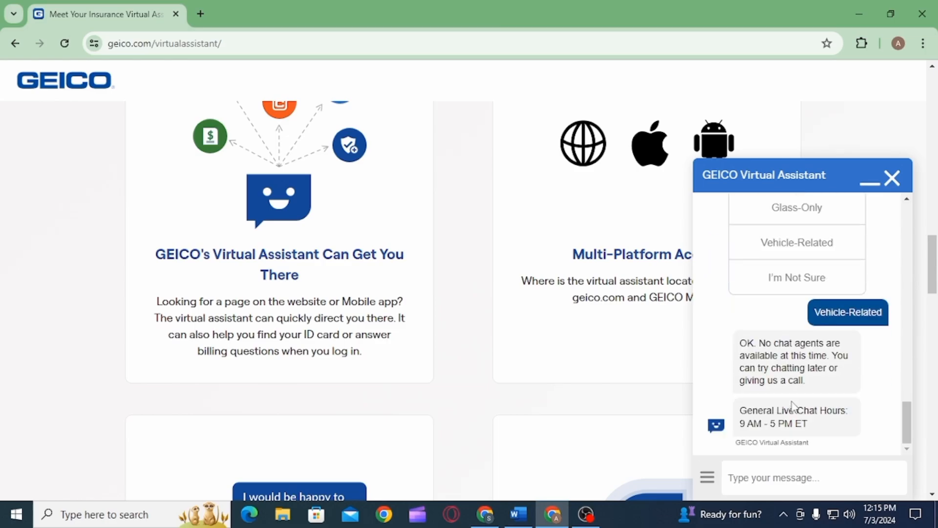